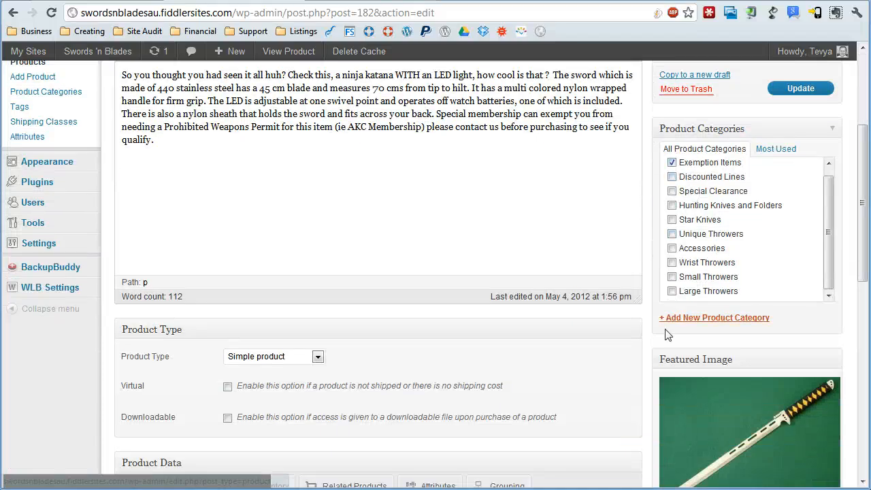
mouse_move(656, 335)
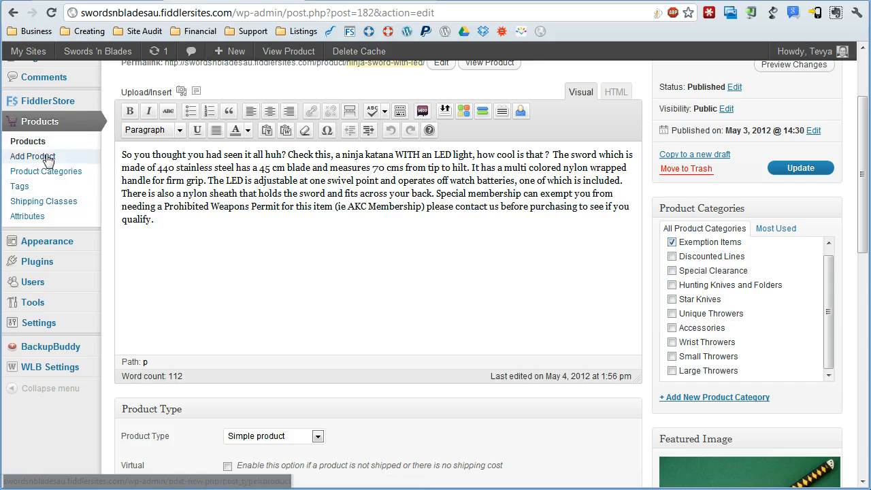
mouse_move(46, 241)
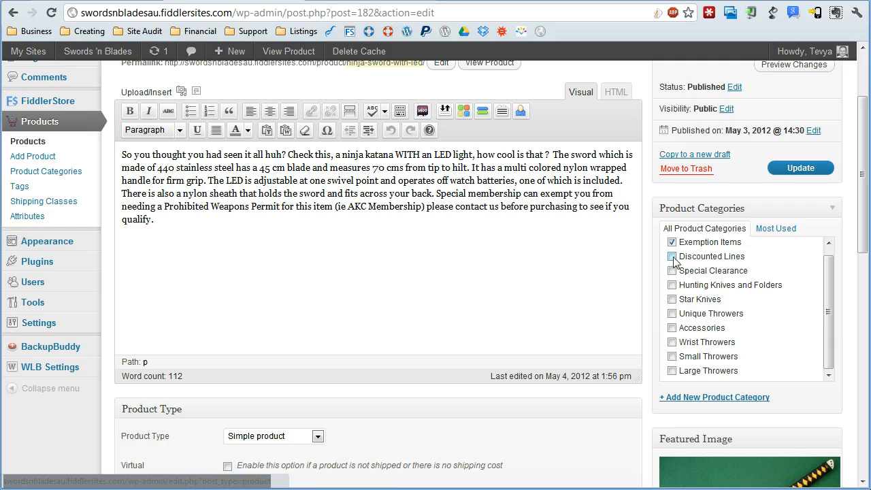
Reveal the inline 'Add New Product Category' form on the LED ninja katana's edit page
left_click(672, 243)
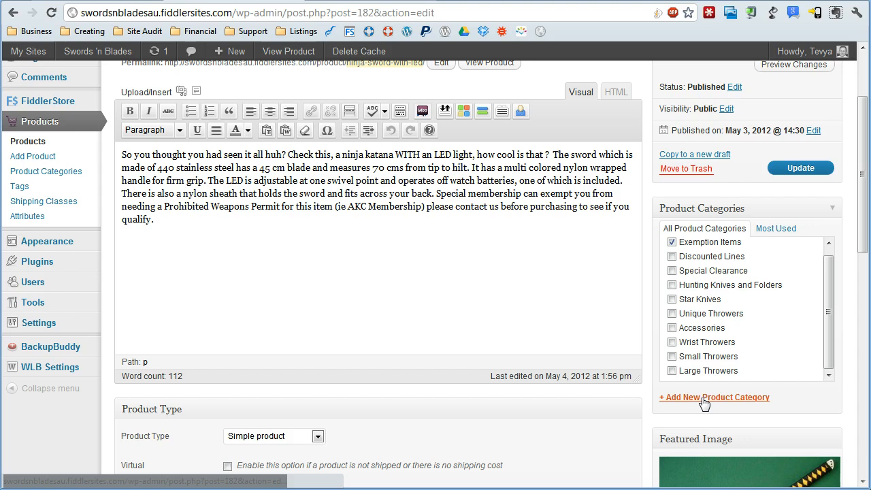
left_click(713, 397)
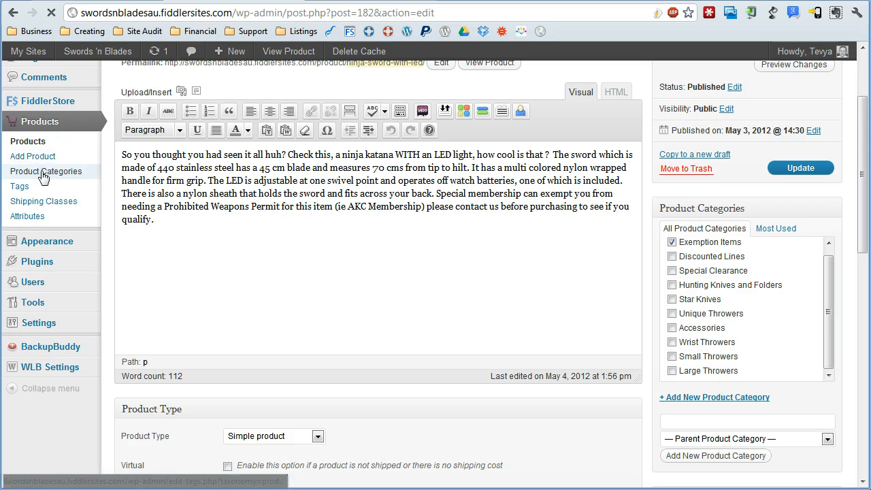
Go to Products > Product Categories and focus the new category's Name field
left_click(46, 171)
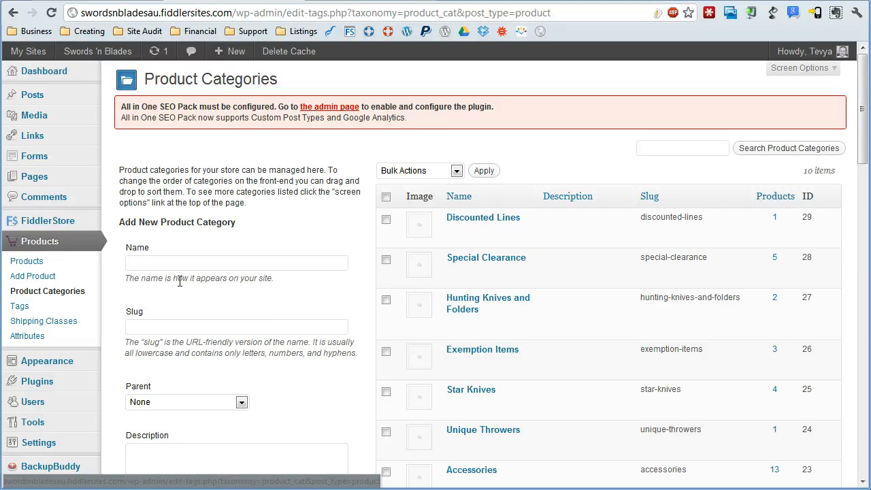
left_click(237, 263)
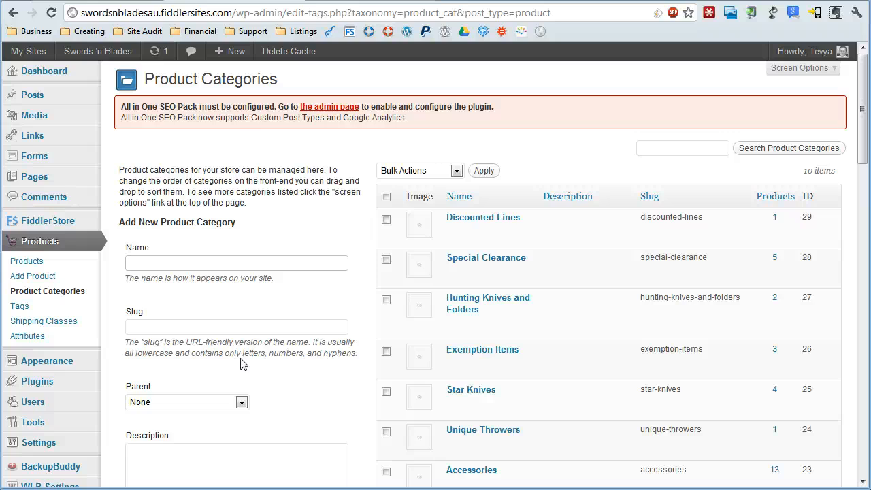
Enter the category name 'Special Deals' and slug 'special-deals'
type("Special Deal")
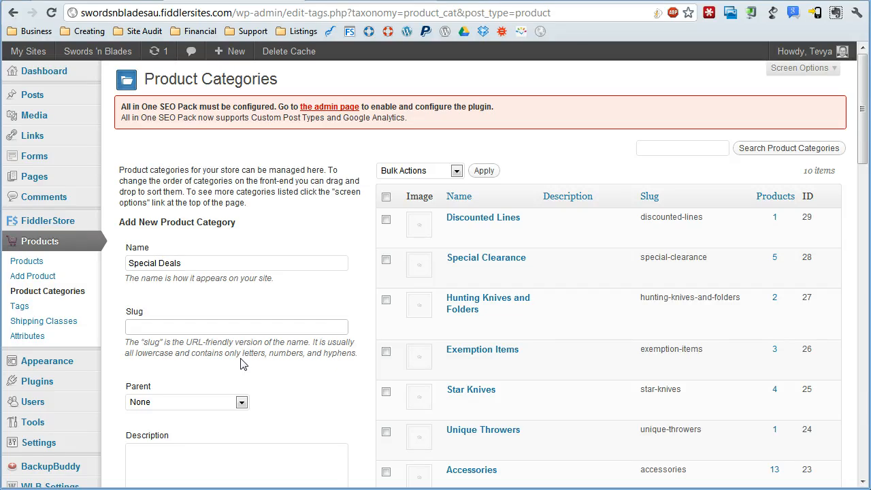
type("special-")
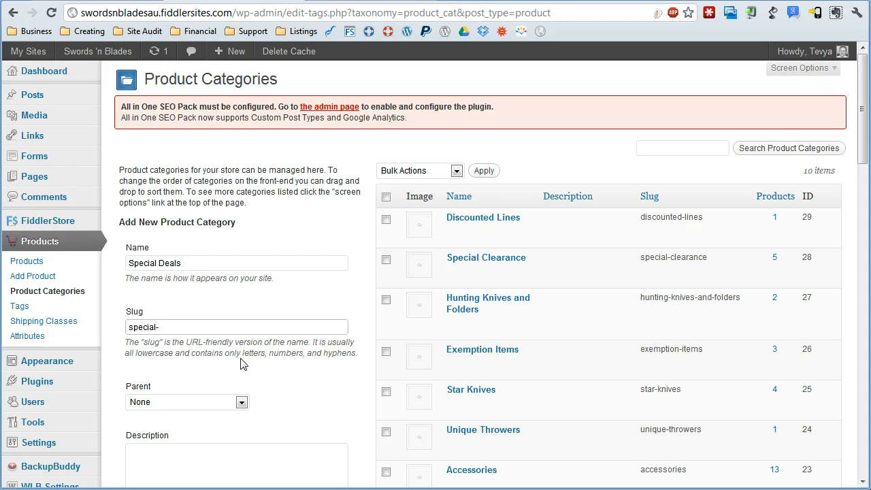
type("deals")
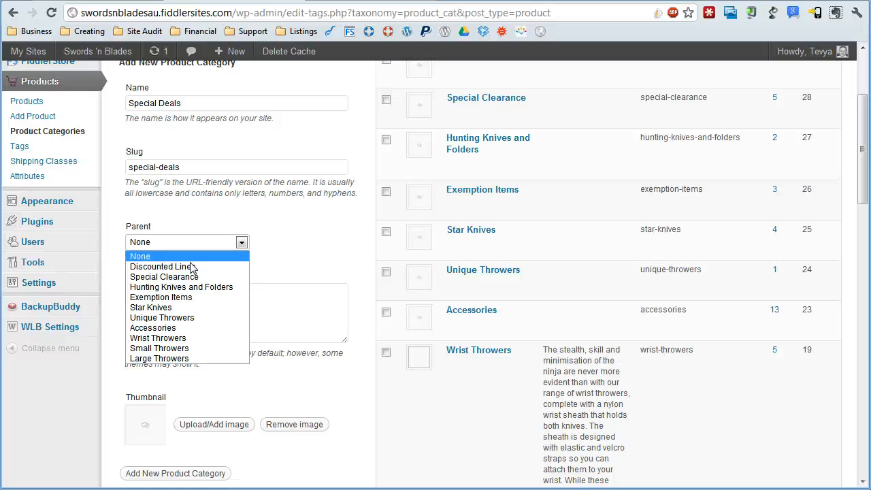
mouse_move(162, 265)
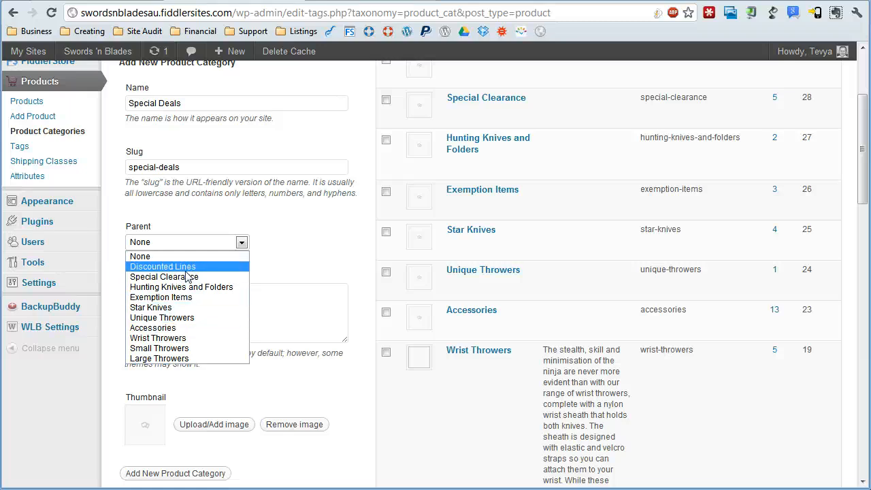
left_click(163, 275)
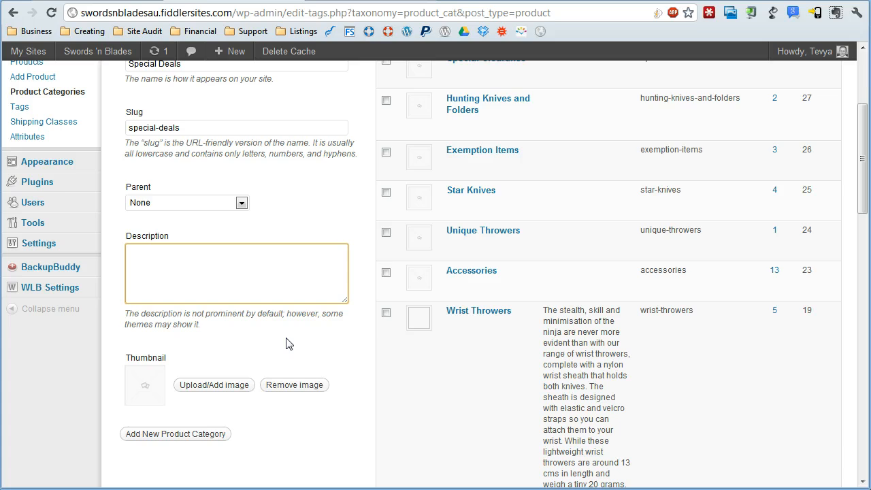
mouse_move(280, 338)
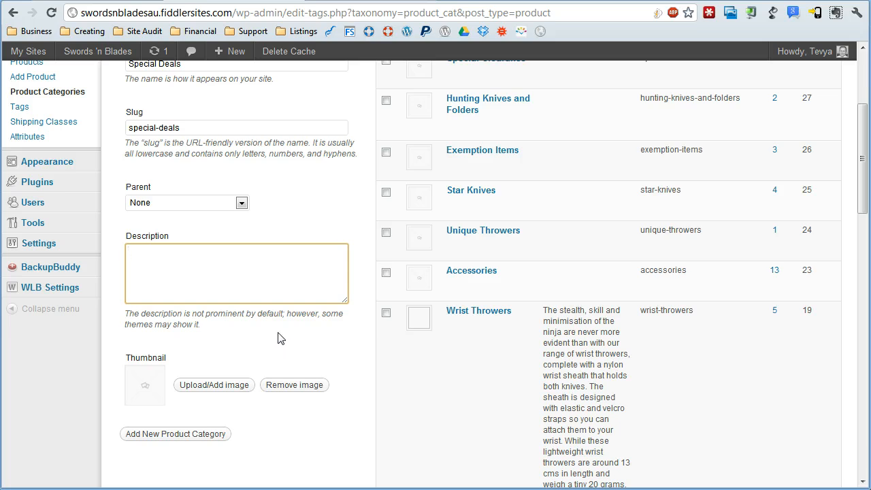
scroll("down", 3)
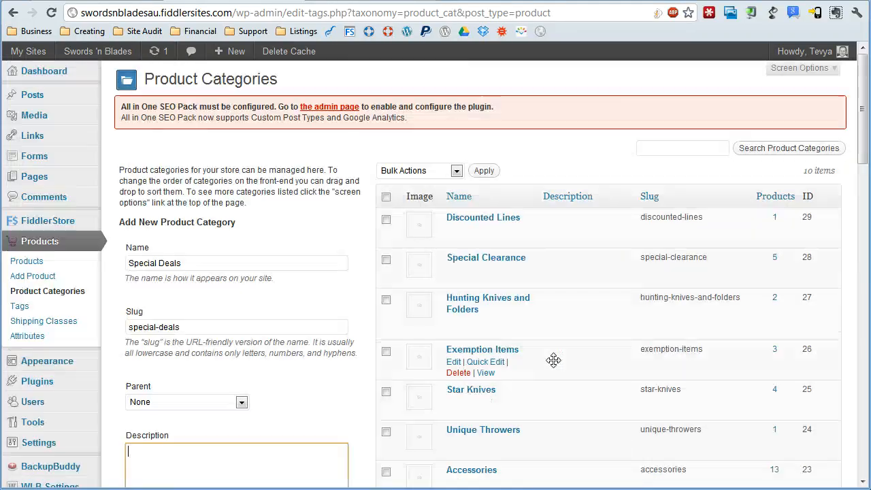
scroll("down", 3)
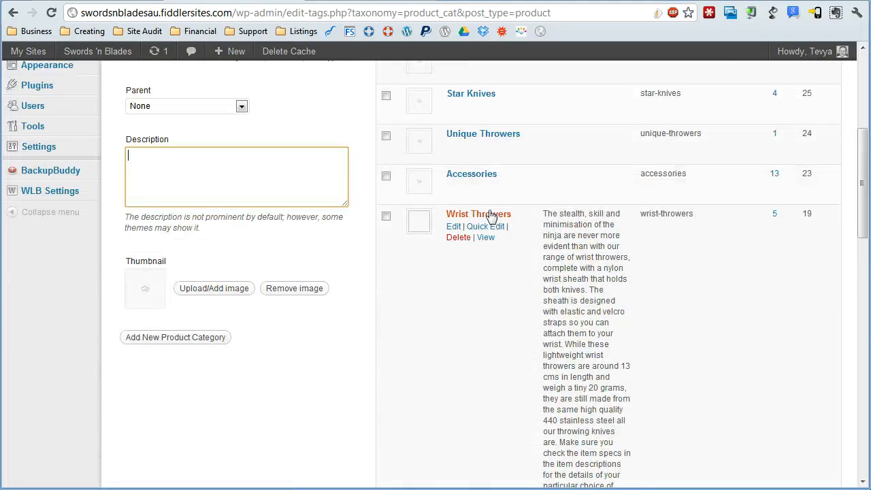
scroll("down", 3)
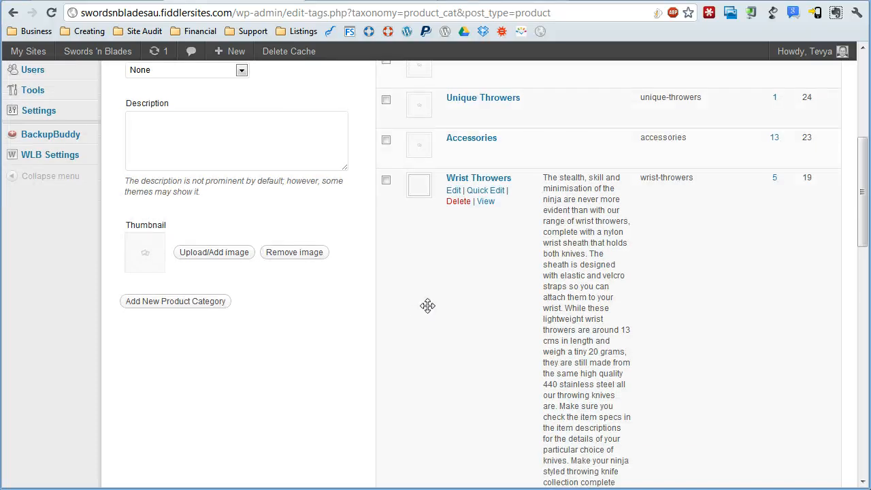
scroll("down", 3)
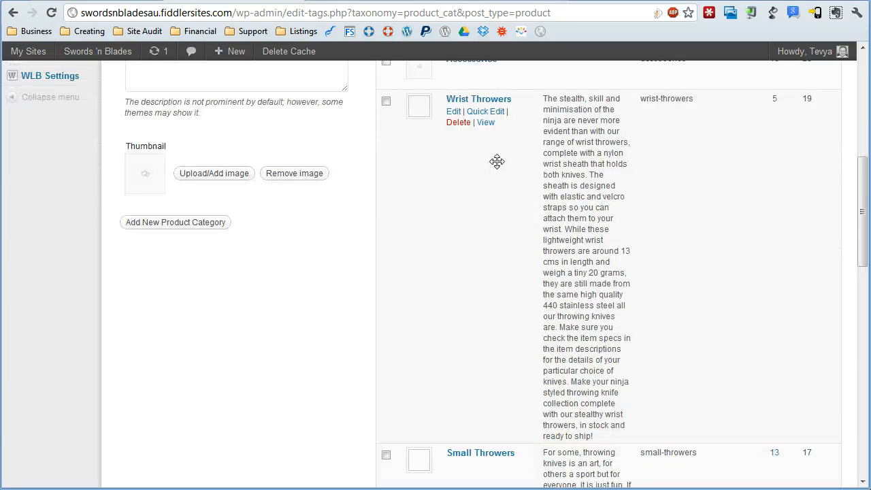
View the Wrist Throwers category on the storefront and read through its long description
left_click(485, 123)
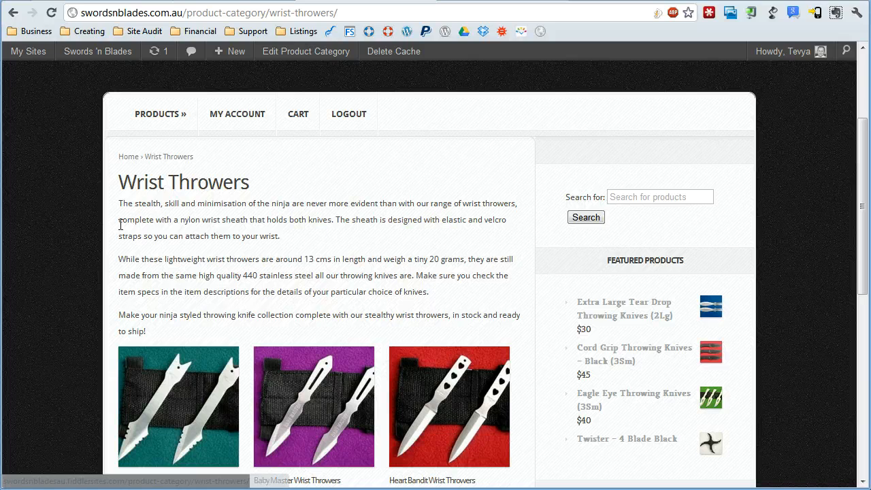
scroll("down", 3)
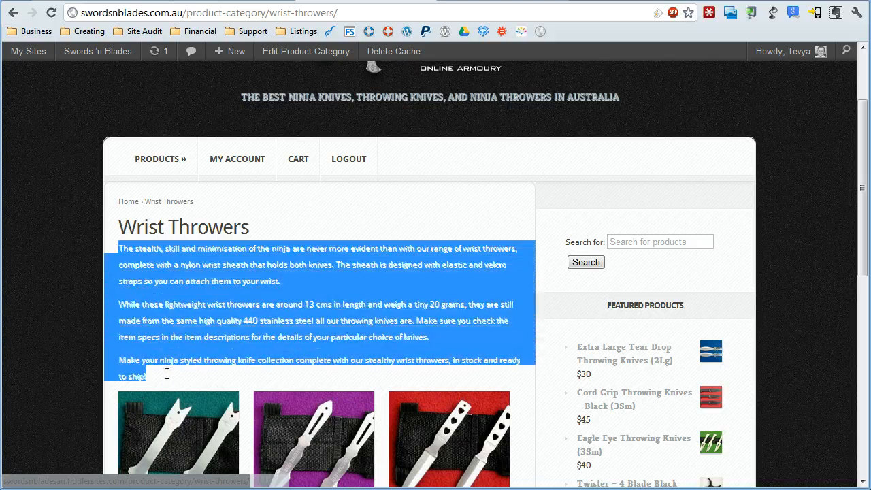
scroll("down", 3)
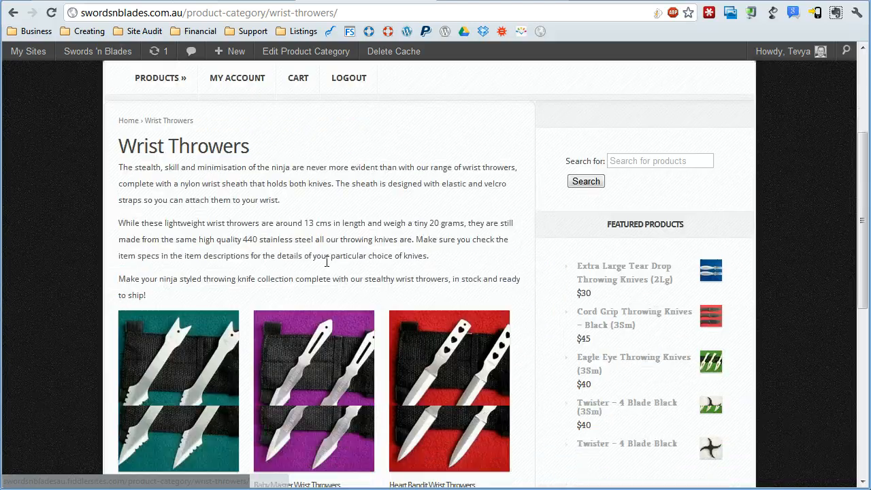
scroll("down", 3)
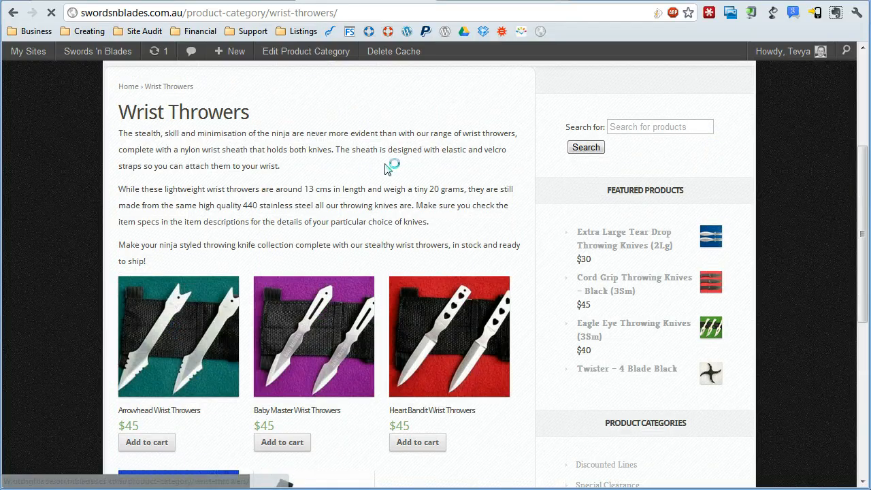
View the Arrowhead Wrist Throwers product page, then return to the Special Deals category form
left_click(178, 335)
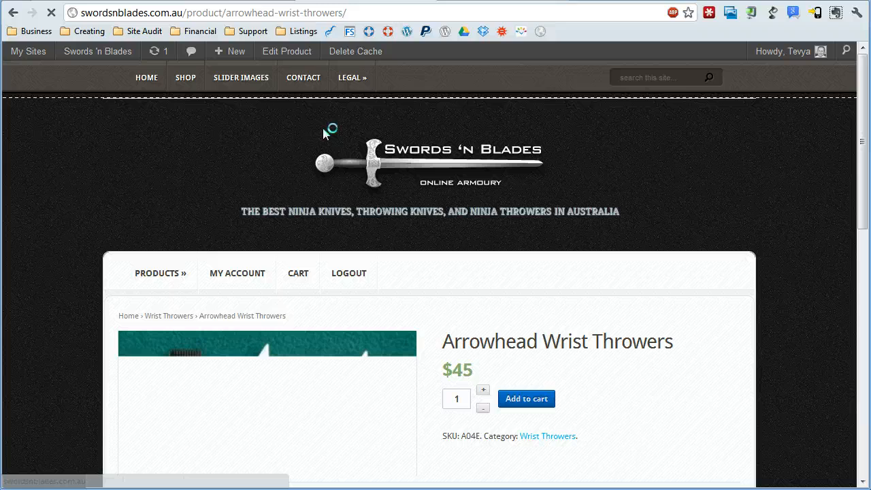
scroll("down", 3)
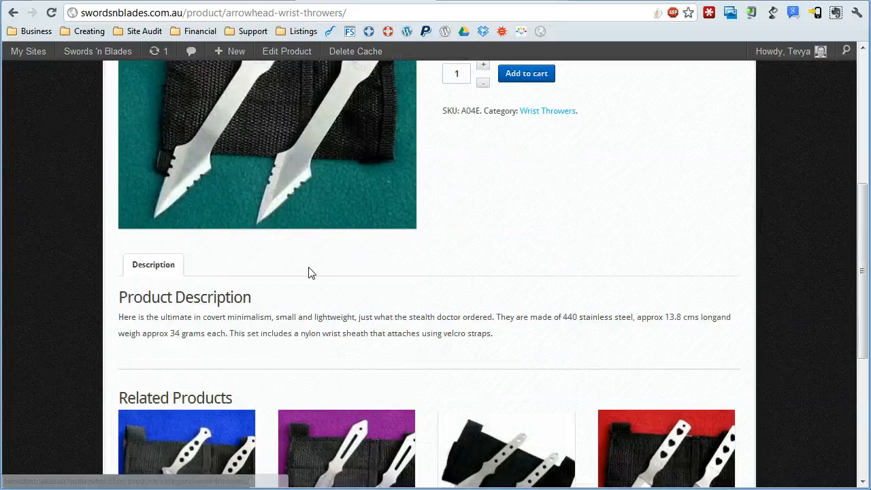
scroll("down", 3)
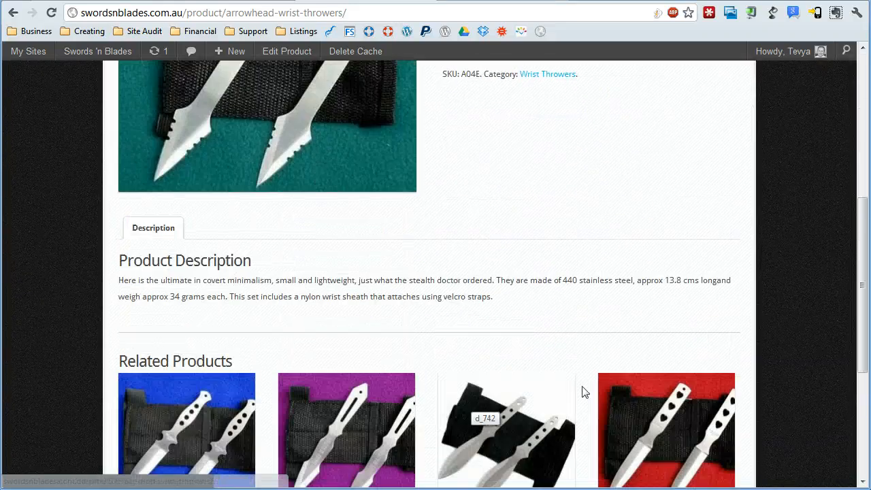
left_click(547, 74)
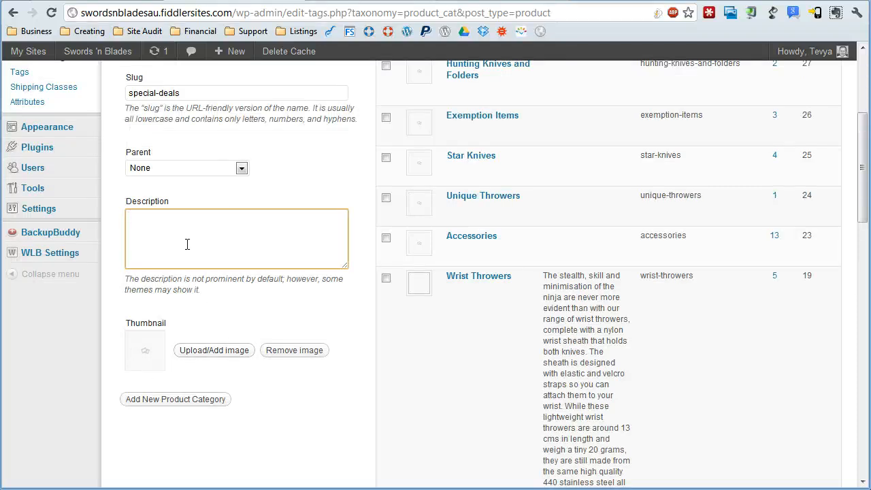
mouse_move(340, 311)
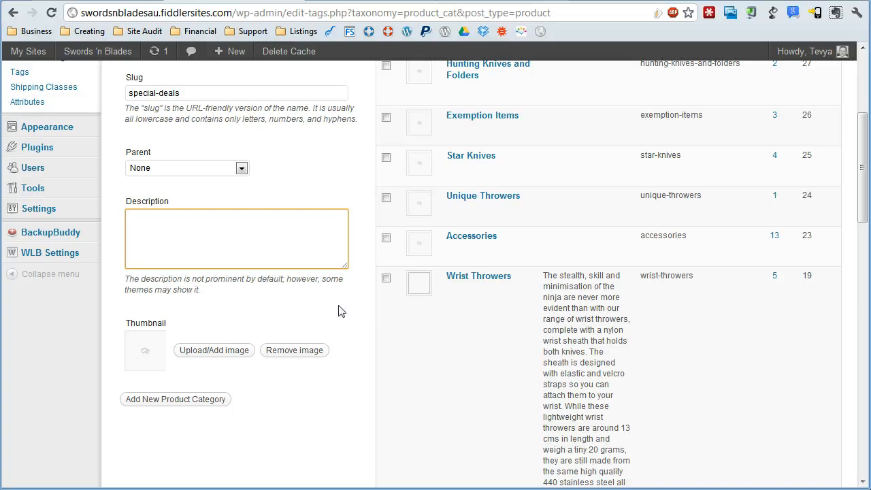
mouse_move(143, 354)
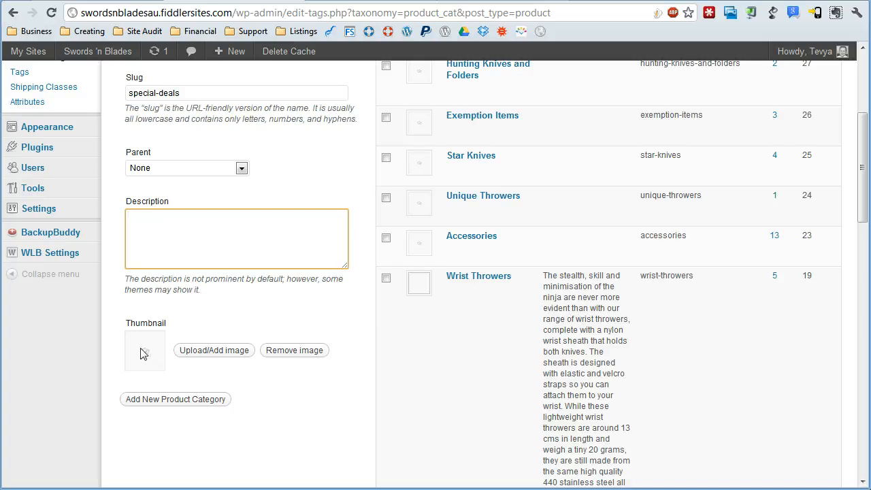
left_click(214, 349)
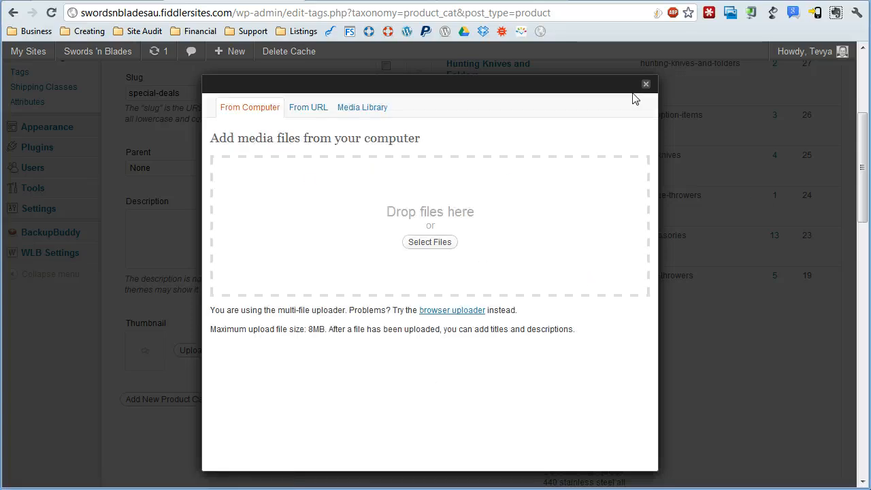
left_click(645, 83)
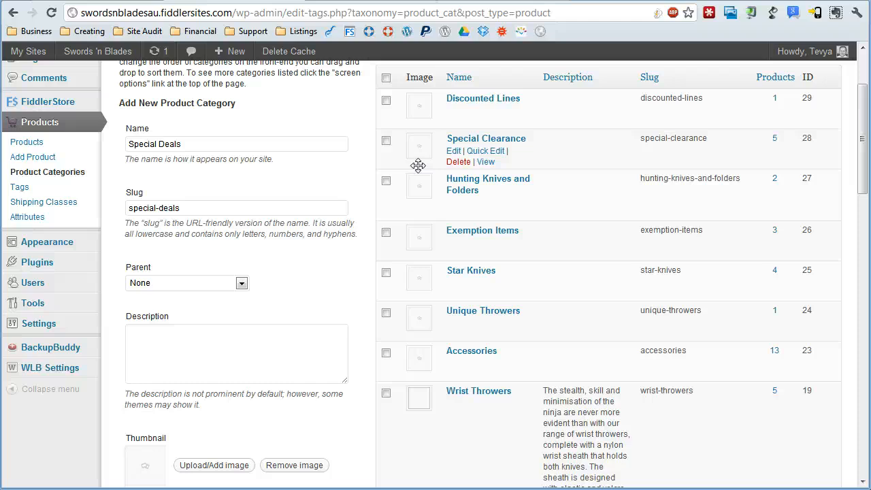
mouse_move(242, 334)
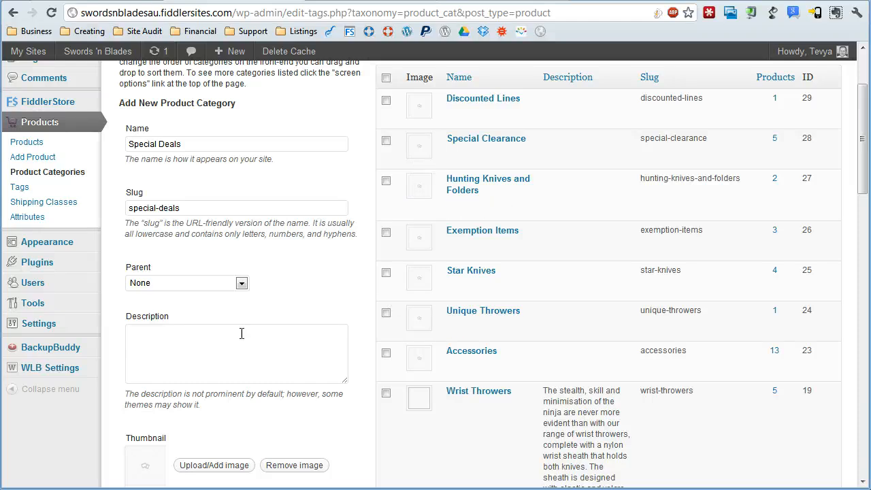
mouse_move(253, 288)
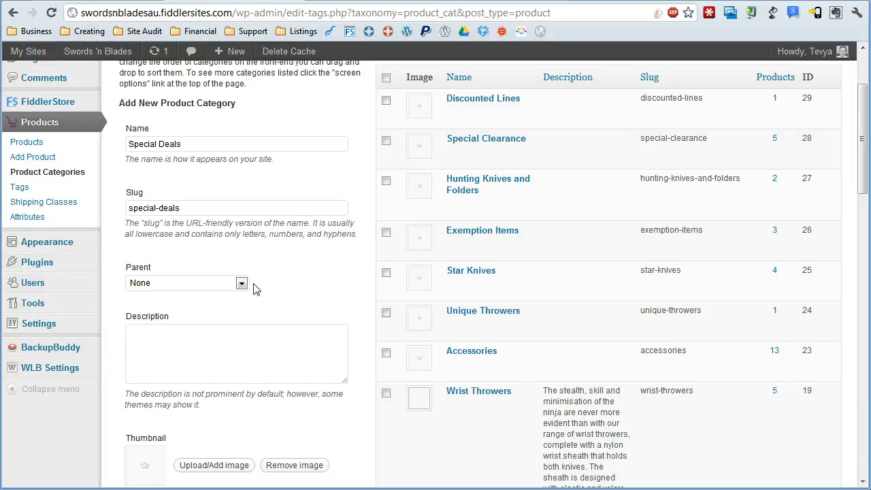
scroll("down", 3)
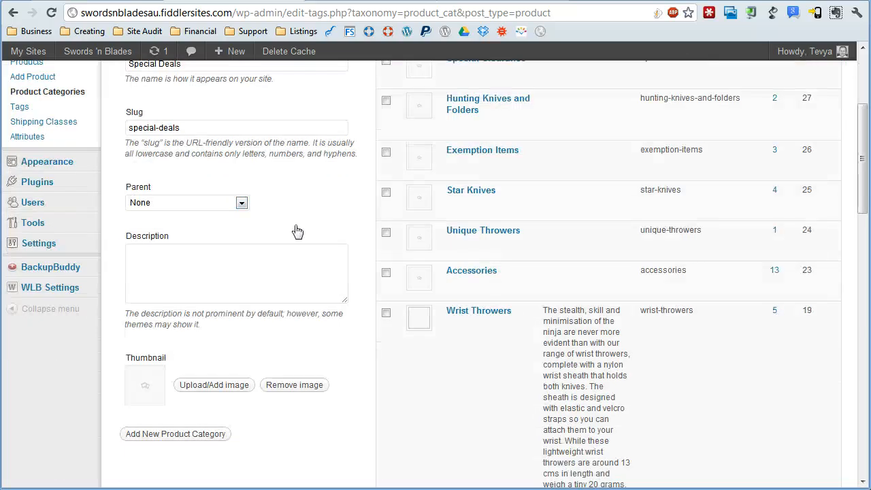
Navigate to Products > Attributes, listing Metal and Weight (grams)
scroll("down", 3)
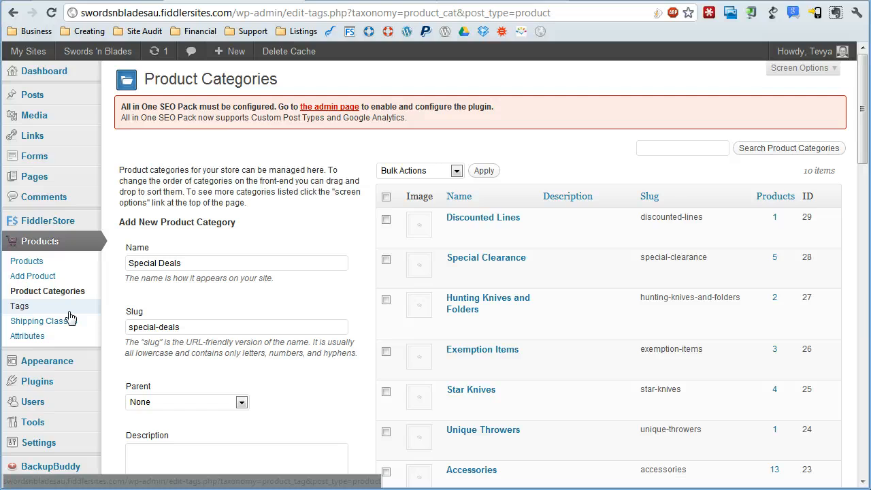
scroll("down", 3)
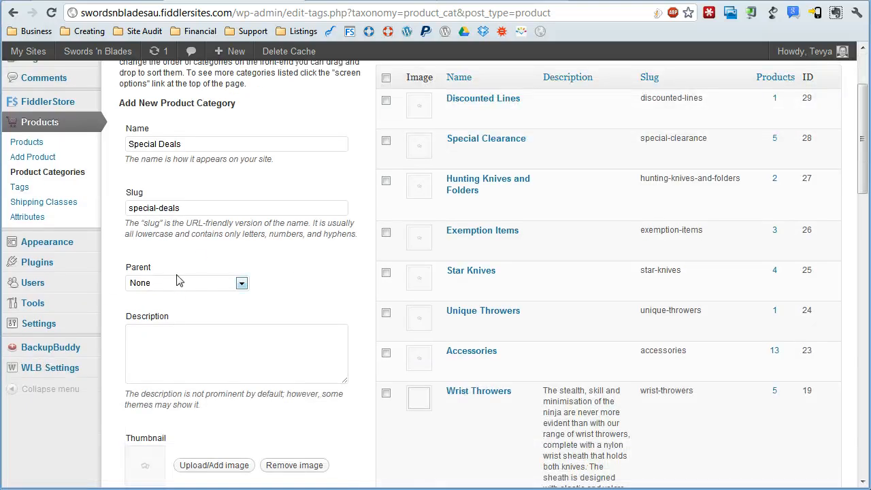
mouse_move(262, 291)
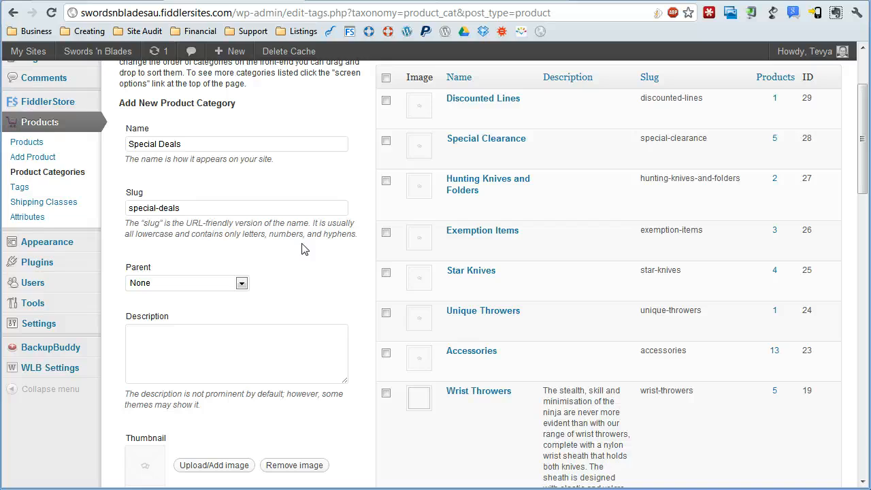
mouse_move(285, 253)
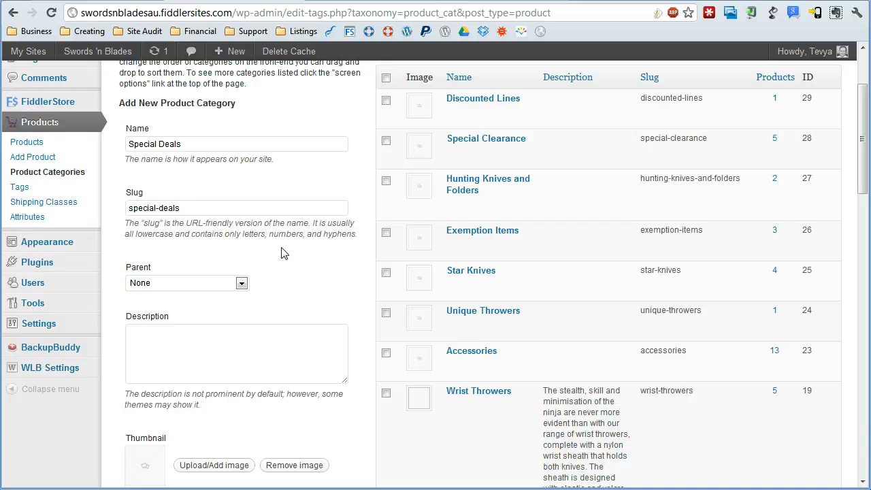
mouse_move(28, 216)
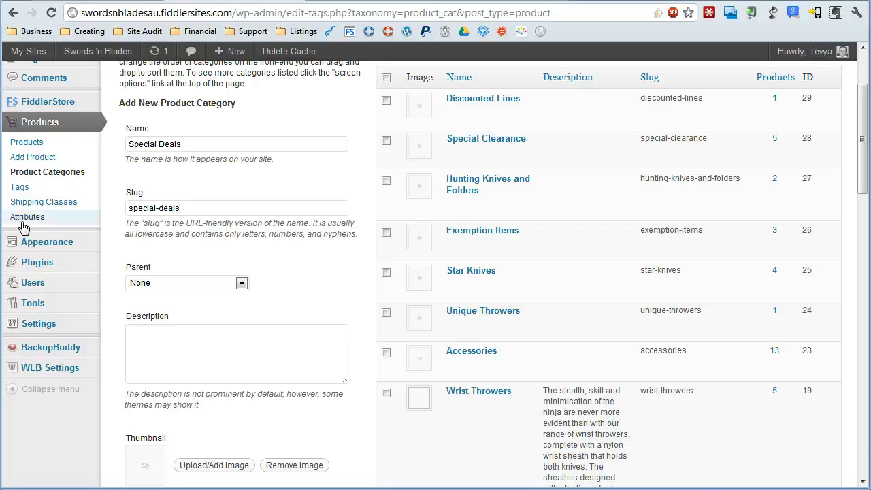
left_click(27, 216)
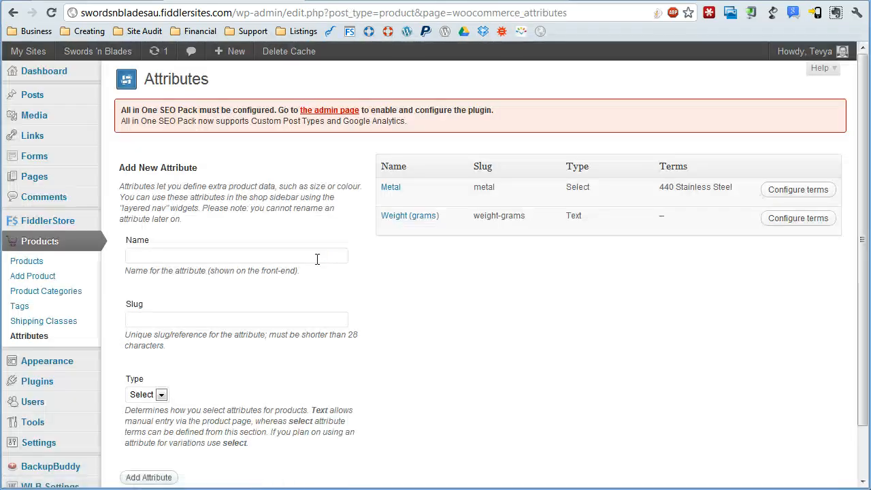
mouse_move(179, 248)
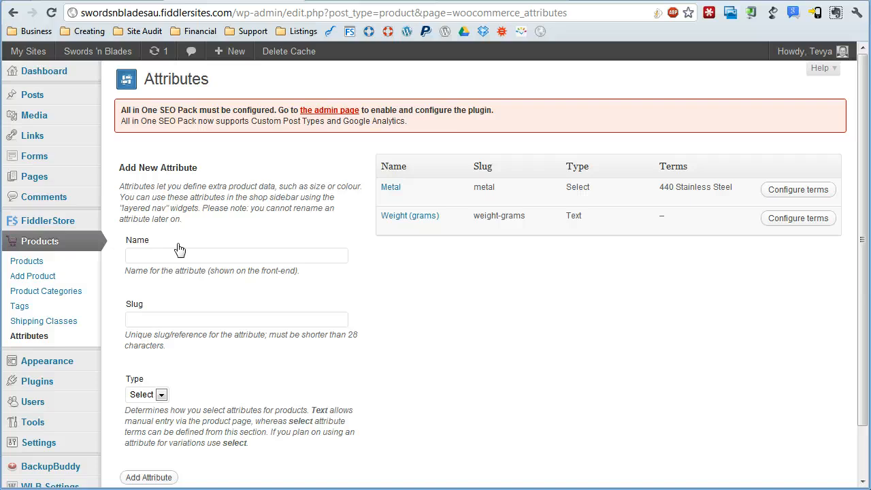
scroll("down", 3)
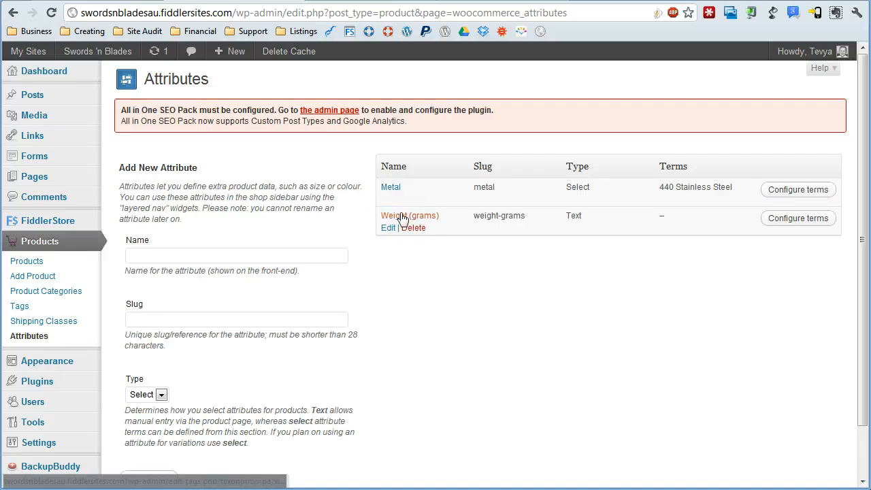
mouse_move(681, 223)
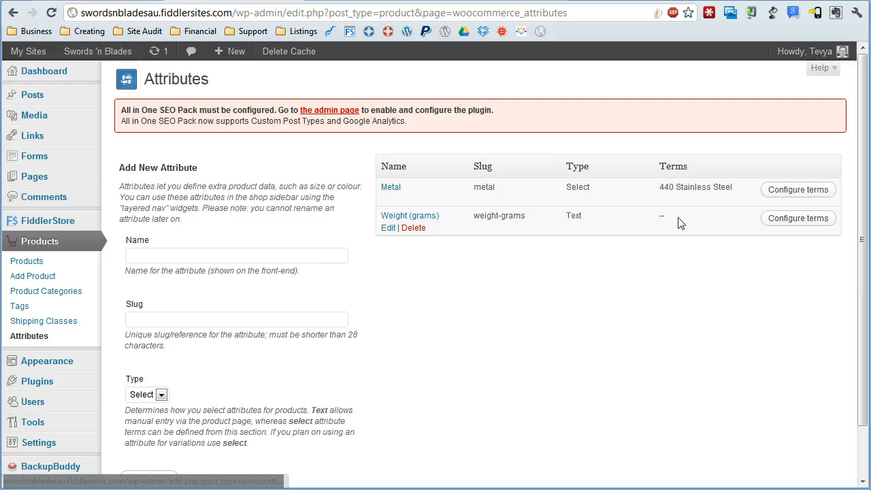
mouse_move(433, 211)
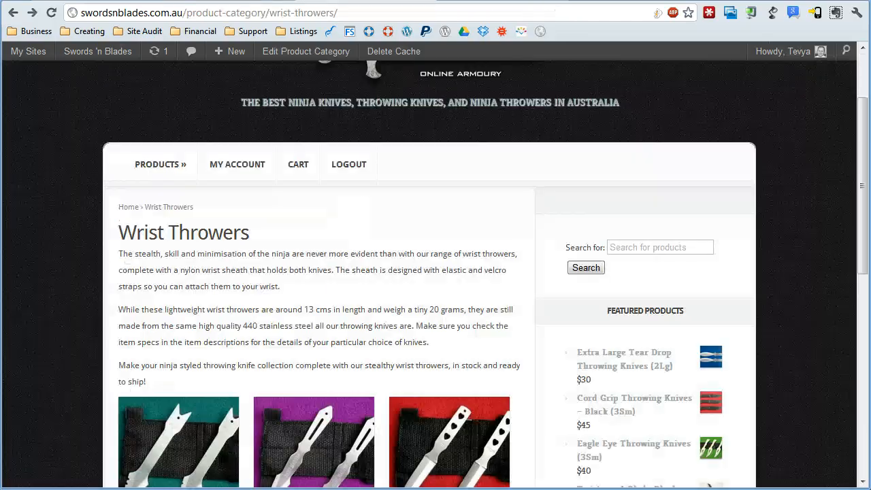
Scroll through the Arrowhead Wrist Throwers description and back up to its $45 listing
scroll("down", 3)
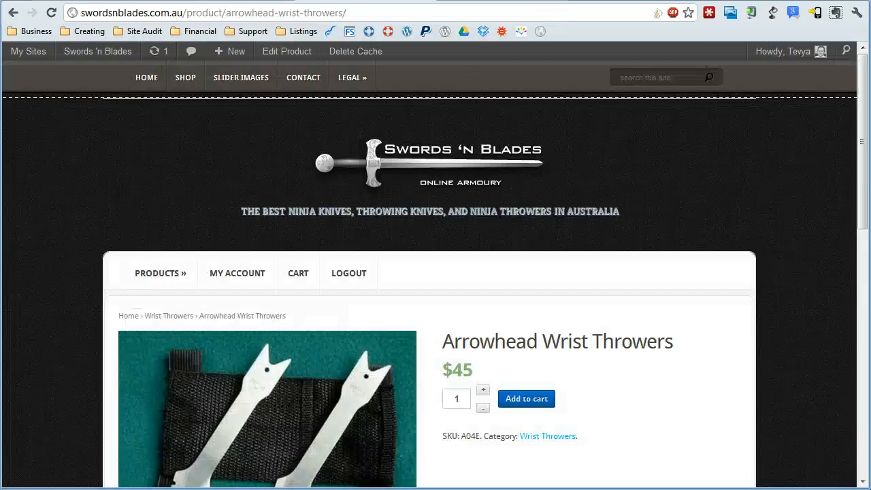
scroll("down", 3)
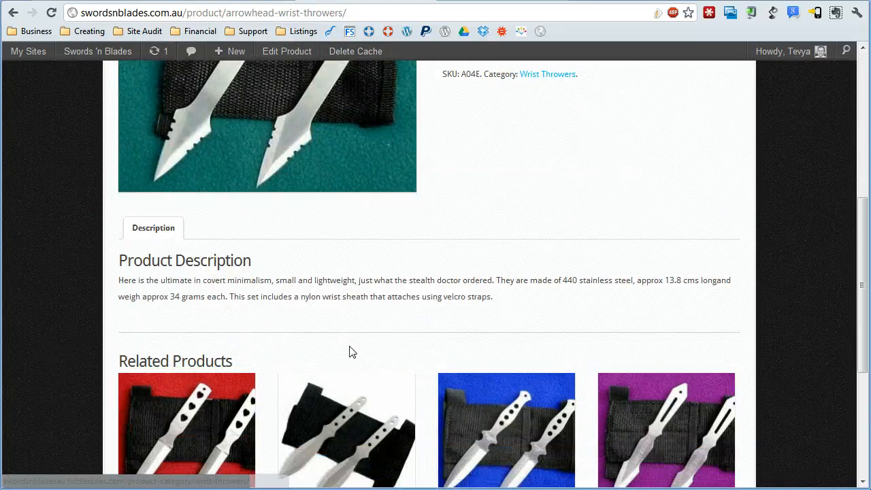
scroll("up", 3)
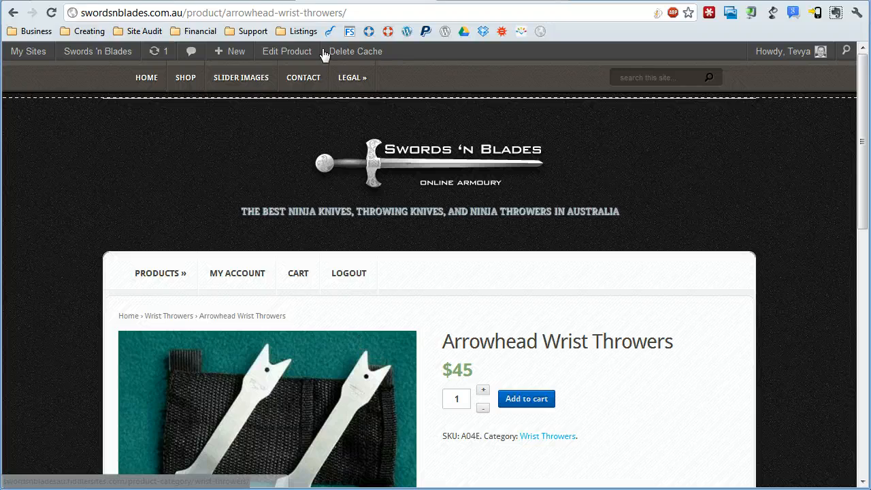
mouse_move(302, 76)
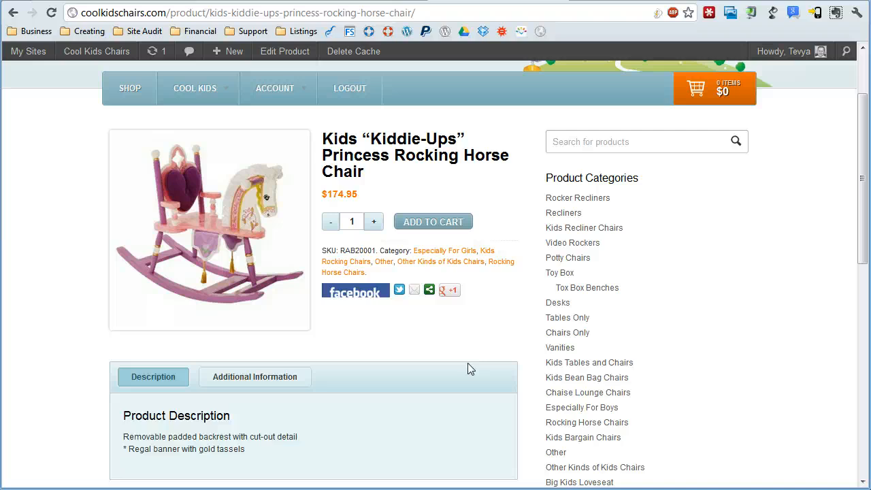
Show the Princess Rocking Horse Chair's Additional Information: weight, product ID, dimensions, age group
scroll("down", 3)
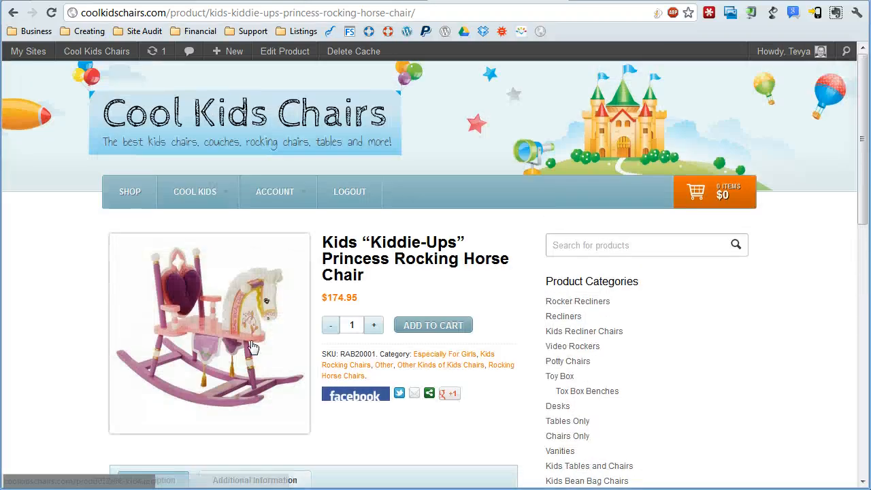
scroll("down", 3)
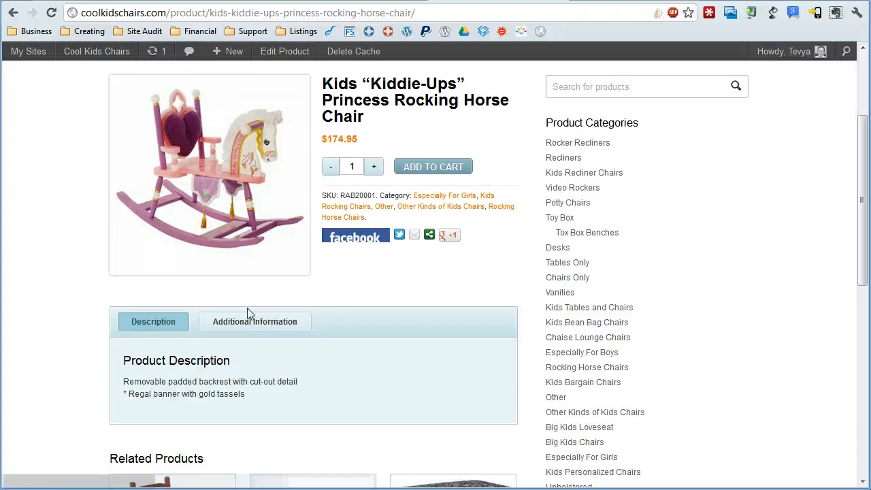
left_click(254, 321)
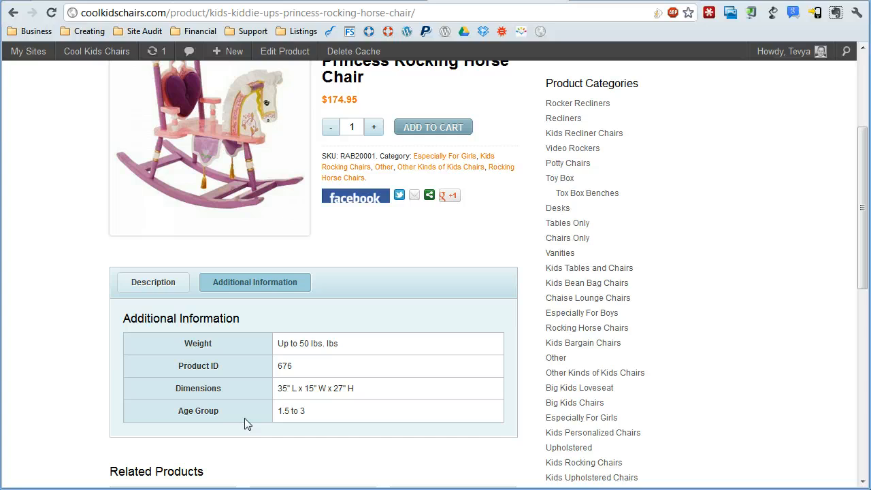
mouse_move(381, 392)
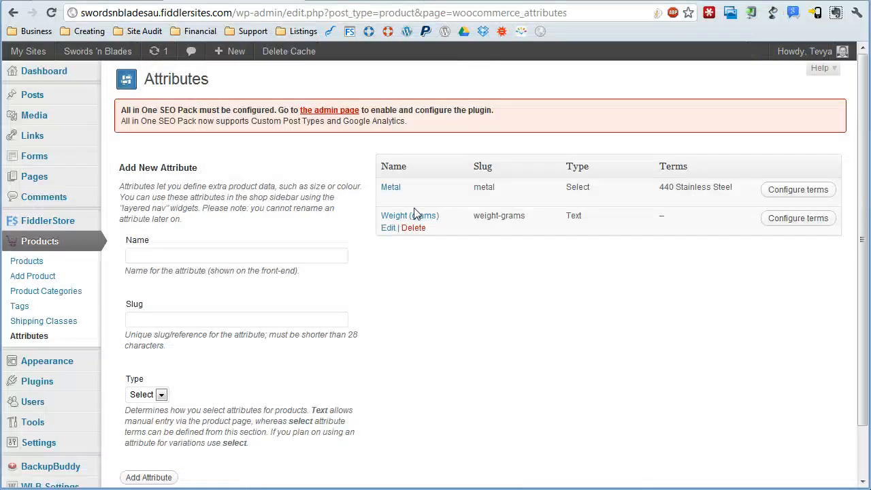
mouse_move(26, 261)
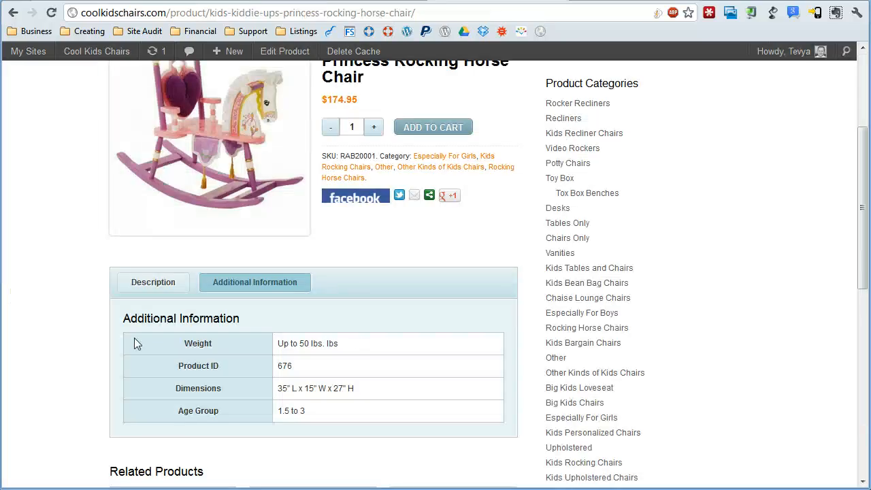
mouse_move(321, 343)
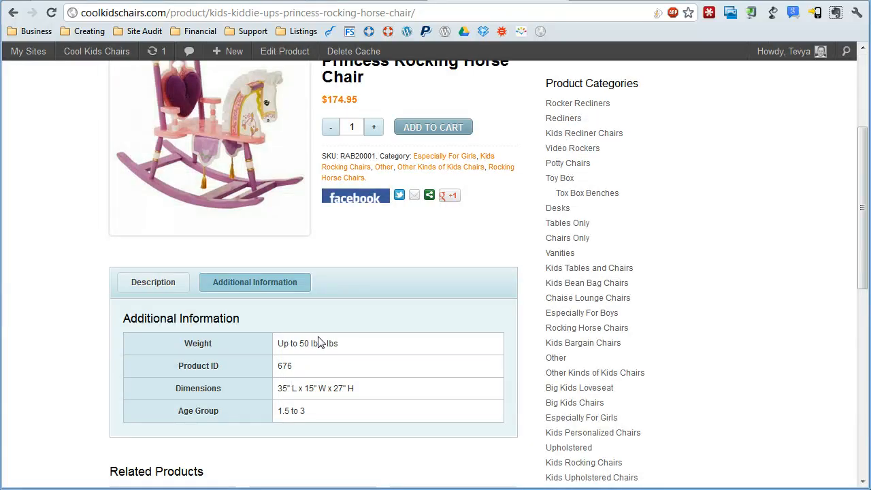